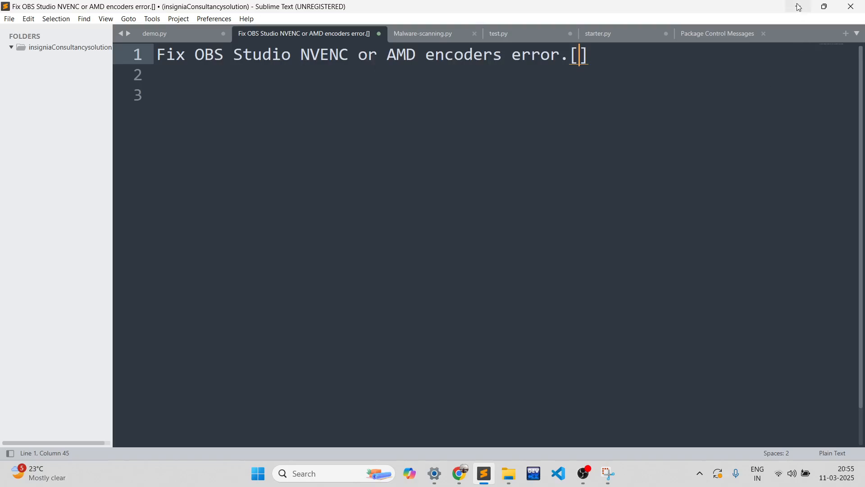
# - Minimize the Sublime Text note window to reveal OBS Studio
pyautogui.click(582, 473)
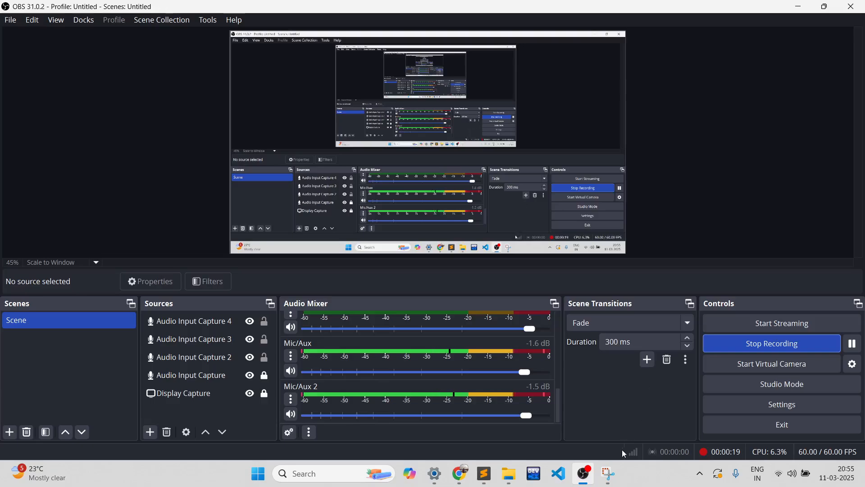
pyautogui.click(607, 473)
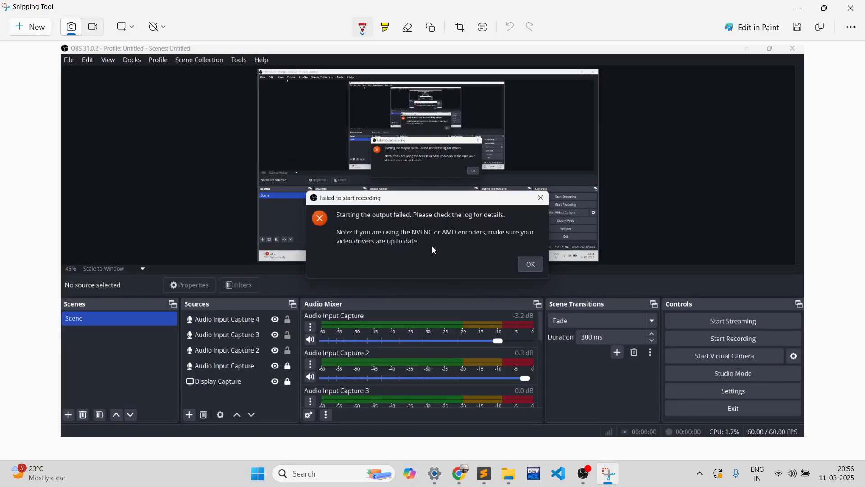
pyautogui.moveTo(569, 231)
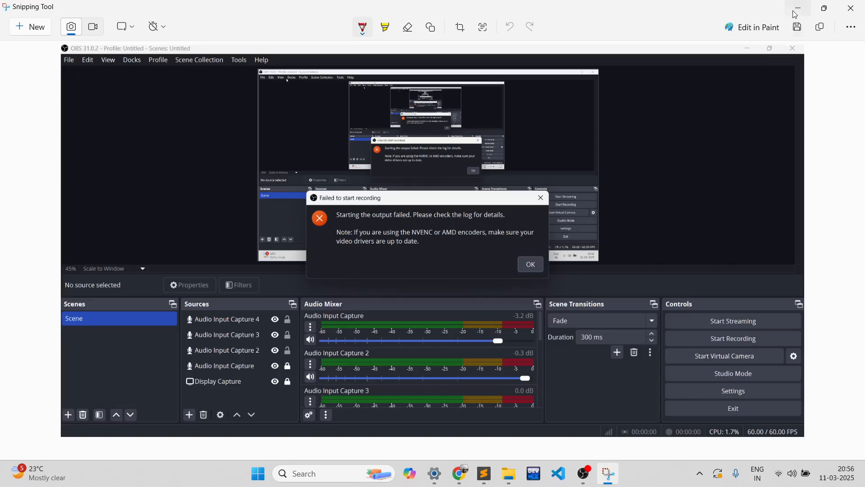
pyautogui.click(529, 263)
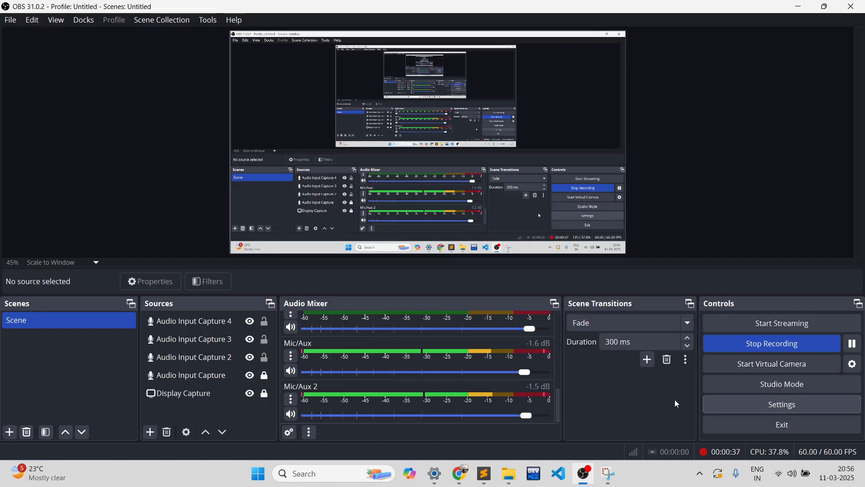
# - Open OBS Settings on the Output page, showing Output Mode Simple with Software (x264) encoders
pyautogui.click(782, 404)
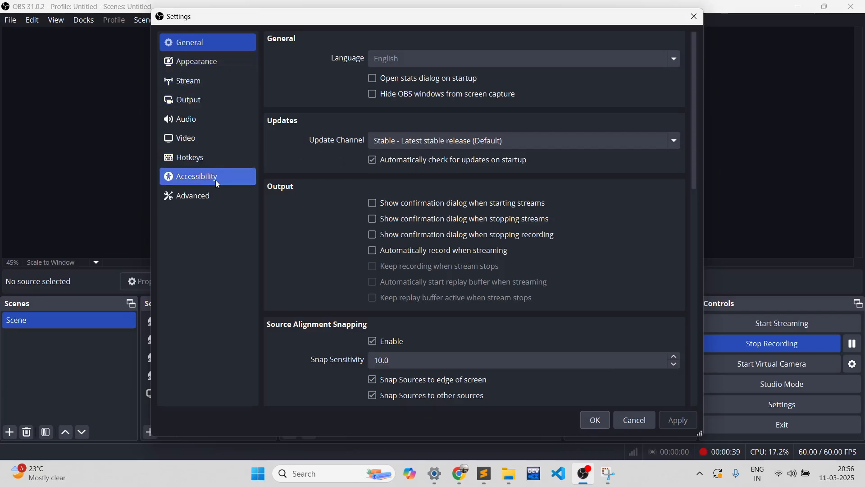
pyautogui.click(188, 100)
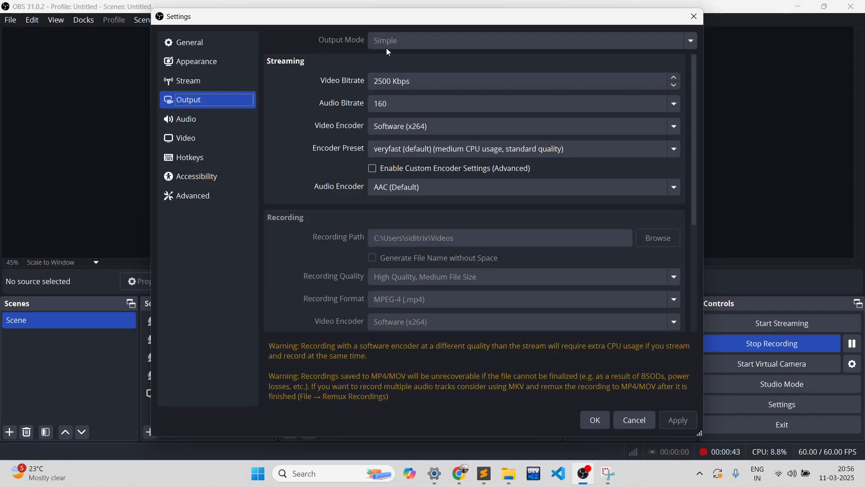
pyautogui.moveTo(425, 50)
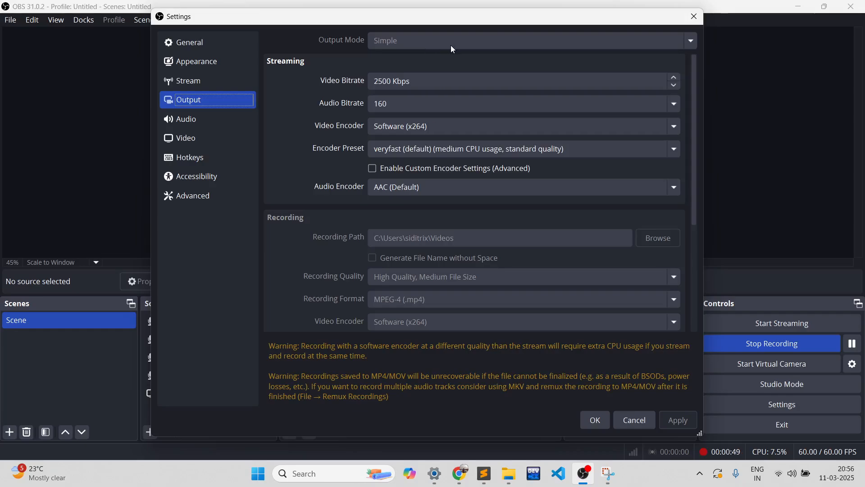
pyautogui.moveTo(396, 45)
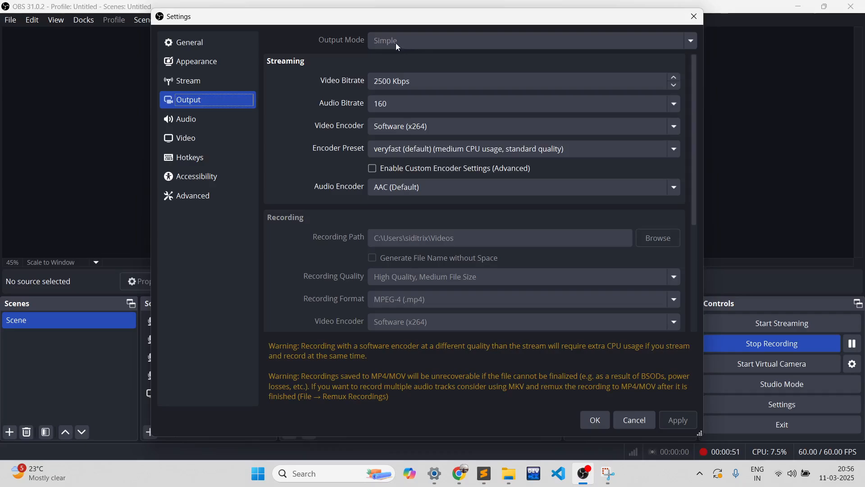
pyautogui.moveTo(402, 48)
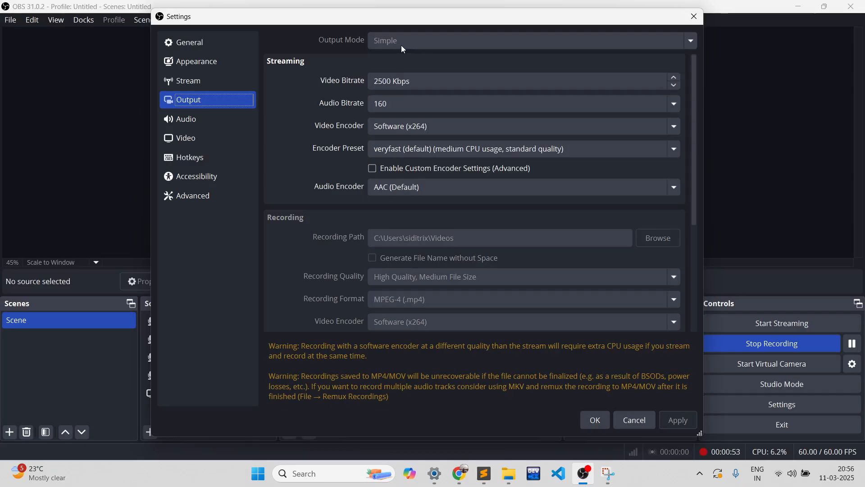